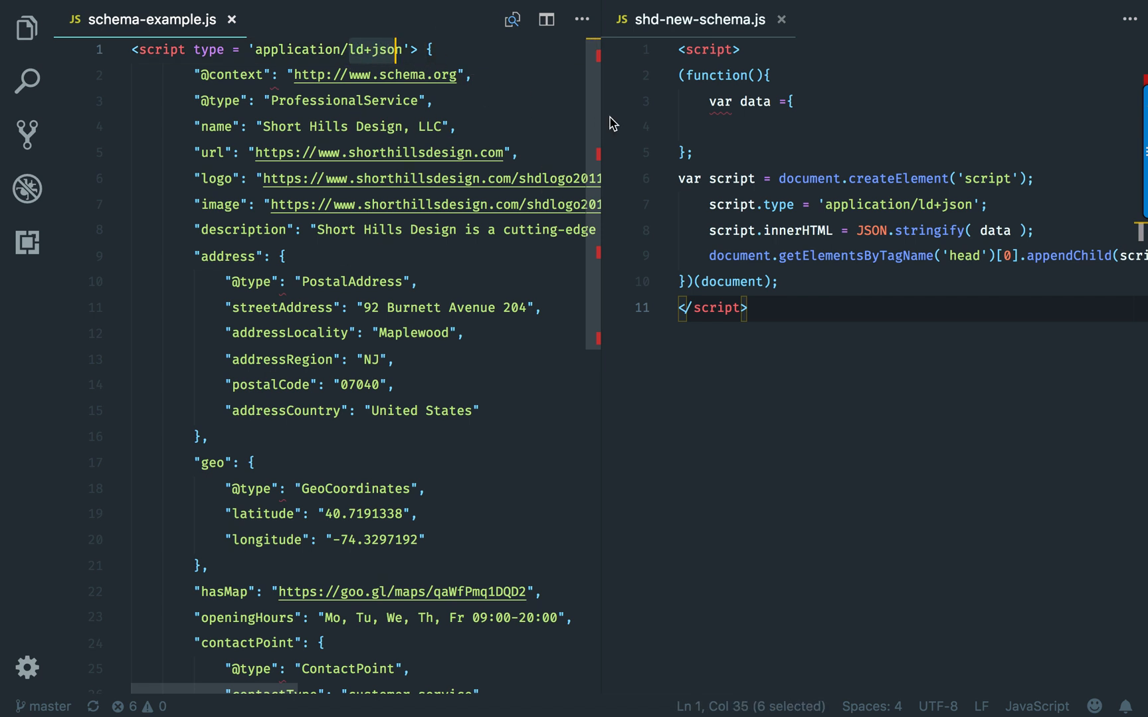
click(717, 126)
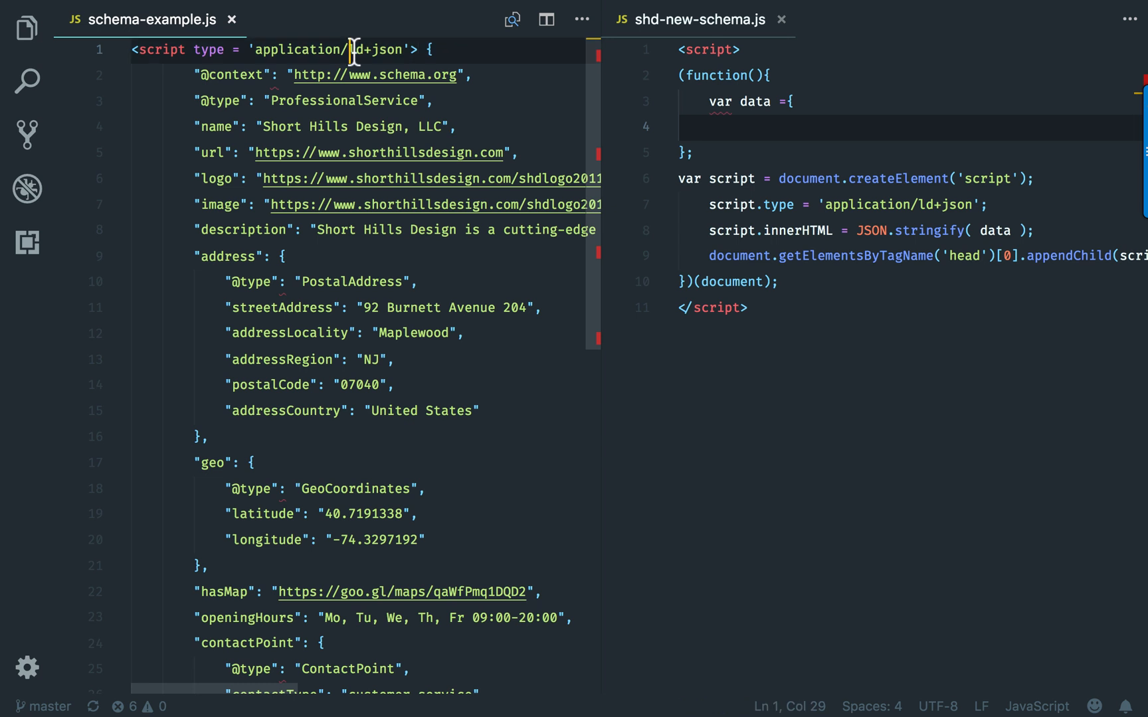
mouse_move(369, 87)
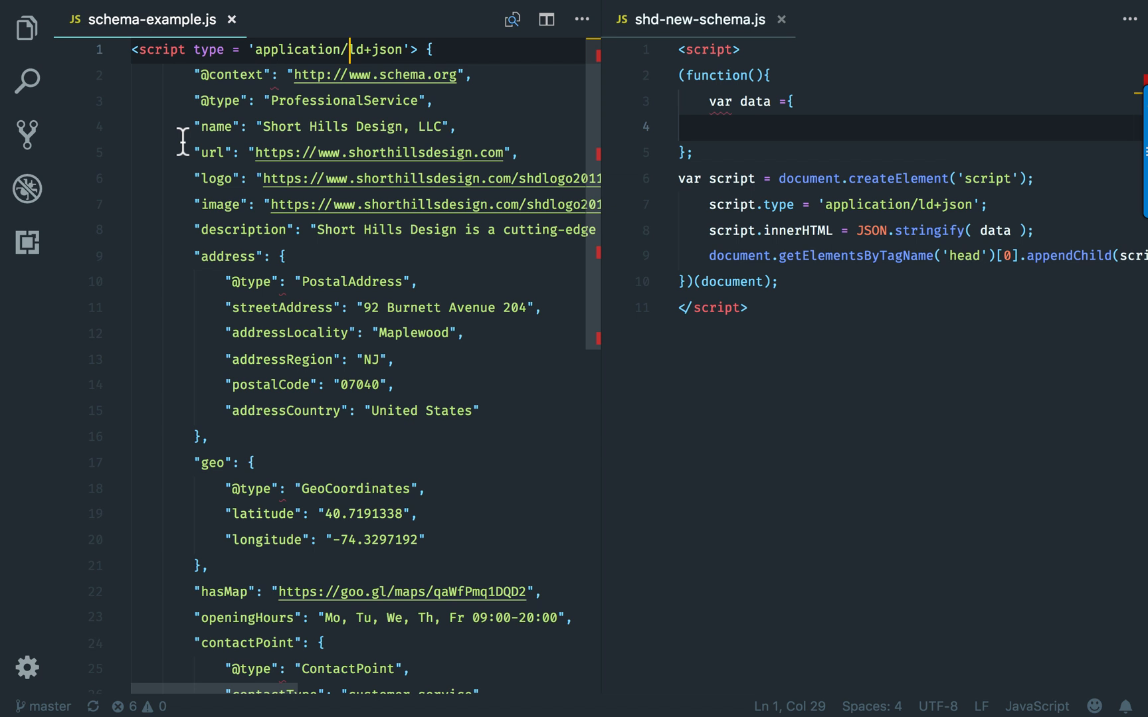
mouse_move(622, 9)
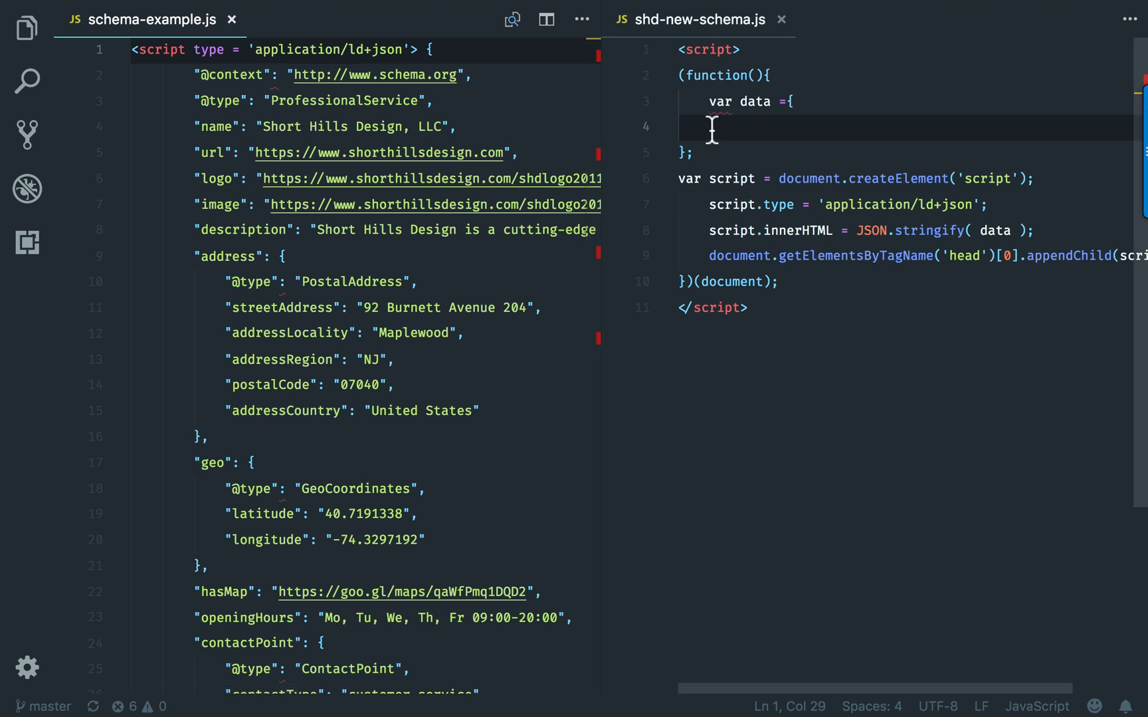
mouse_move(758, 334)
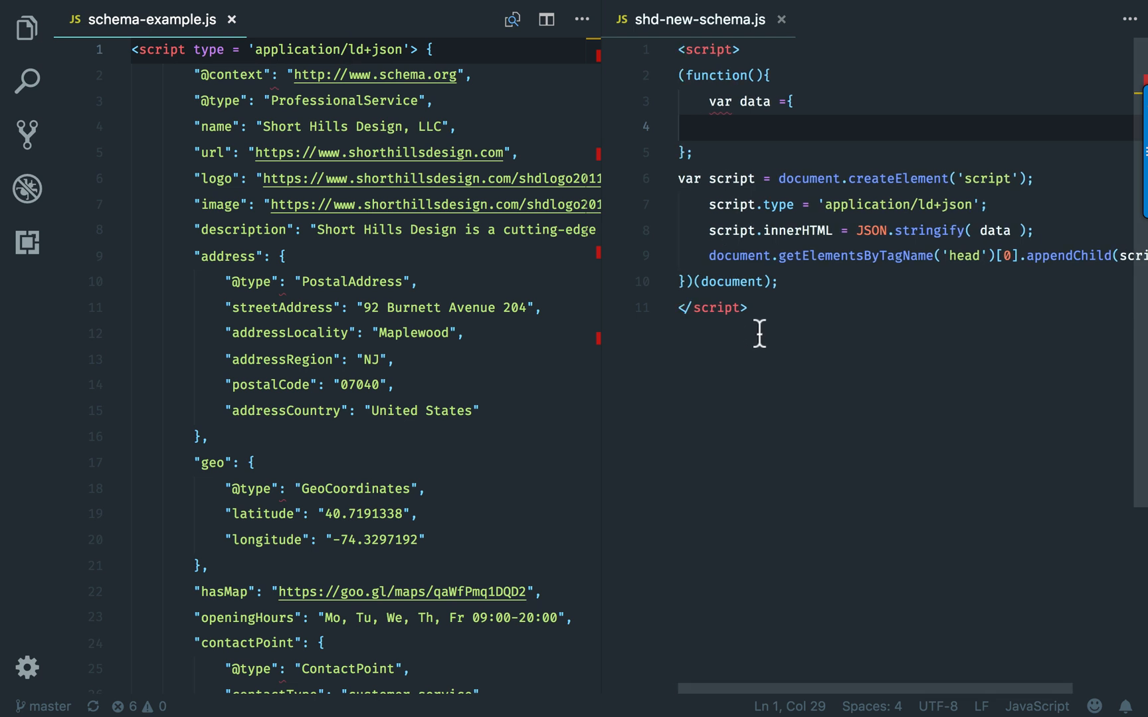
click(349, 49)
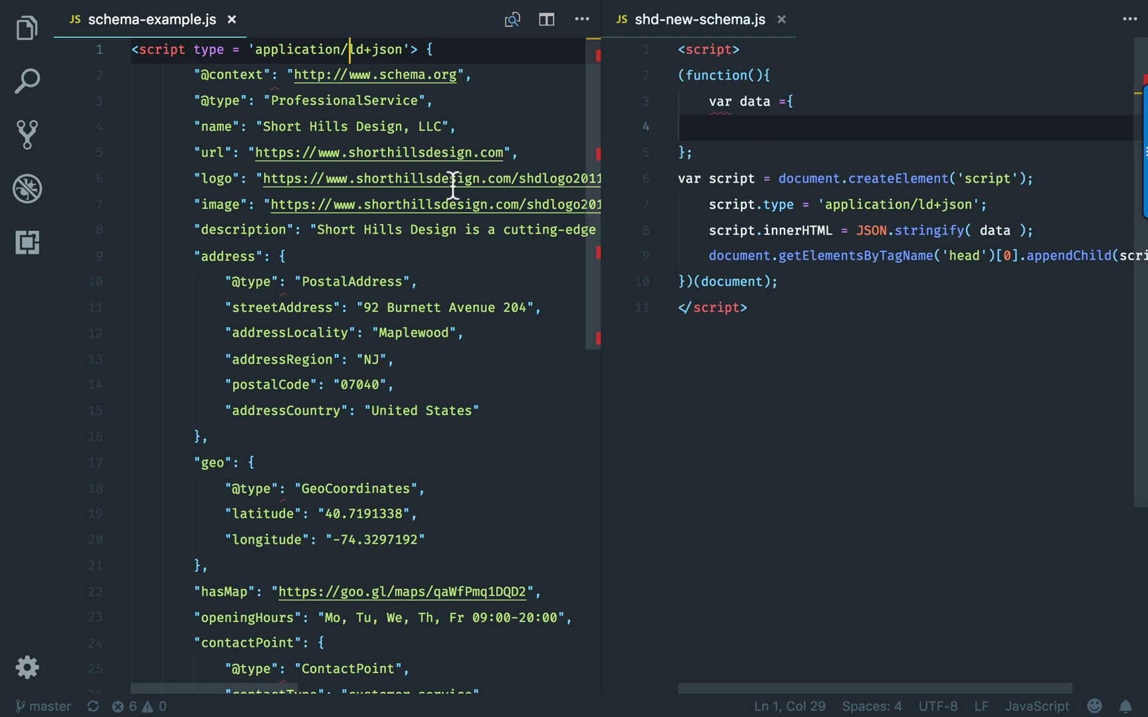